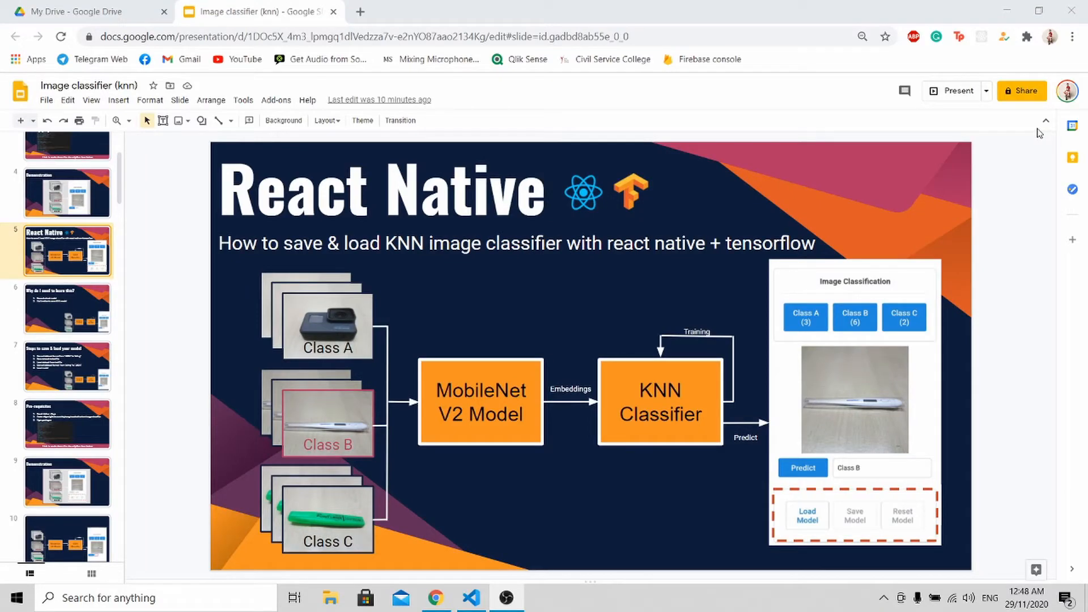
mouse_move(1046, 122)
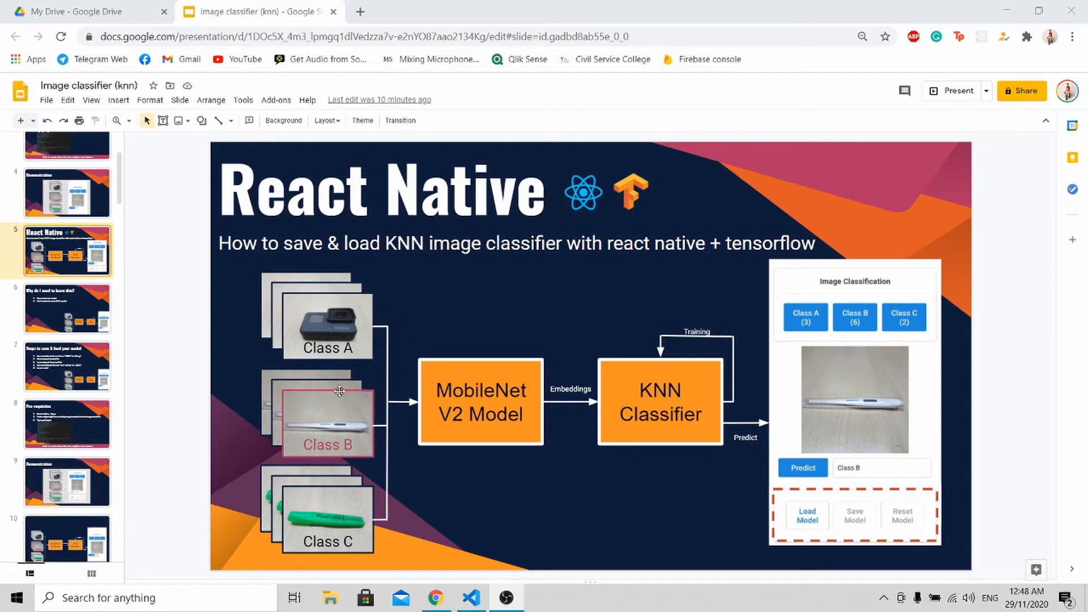
mouse_move(362, 542)
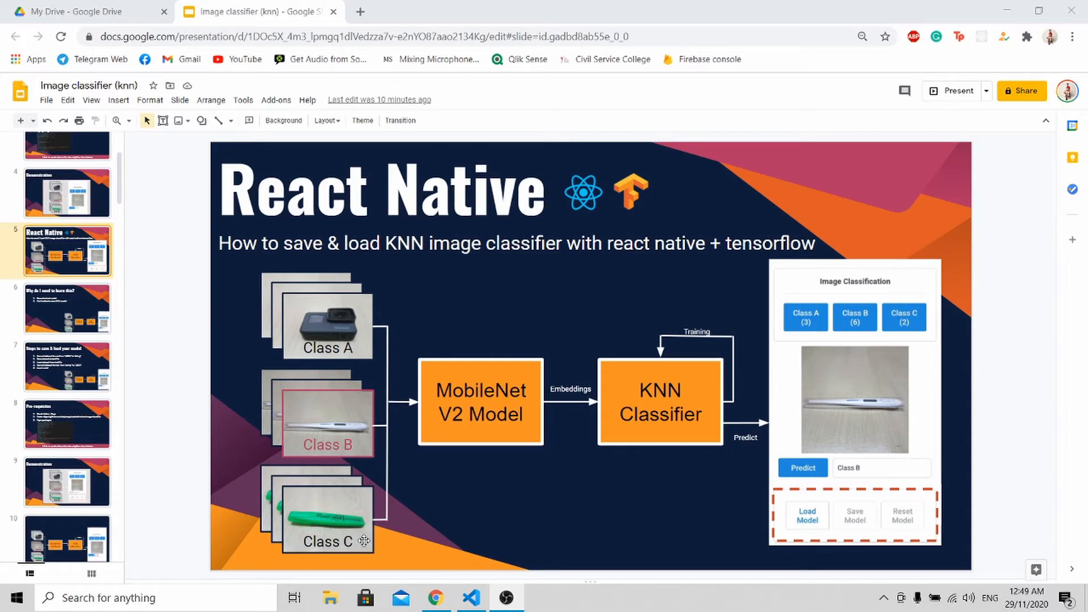
Show slide 7, 'Steps to save & load your model', with its five steps.
left_click(67, 309)
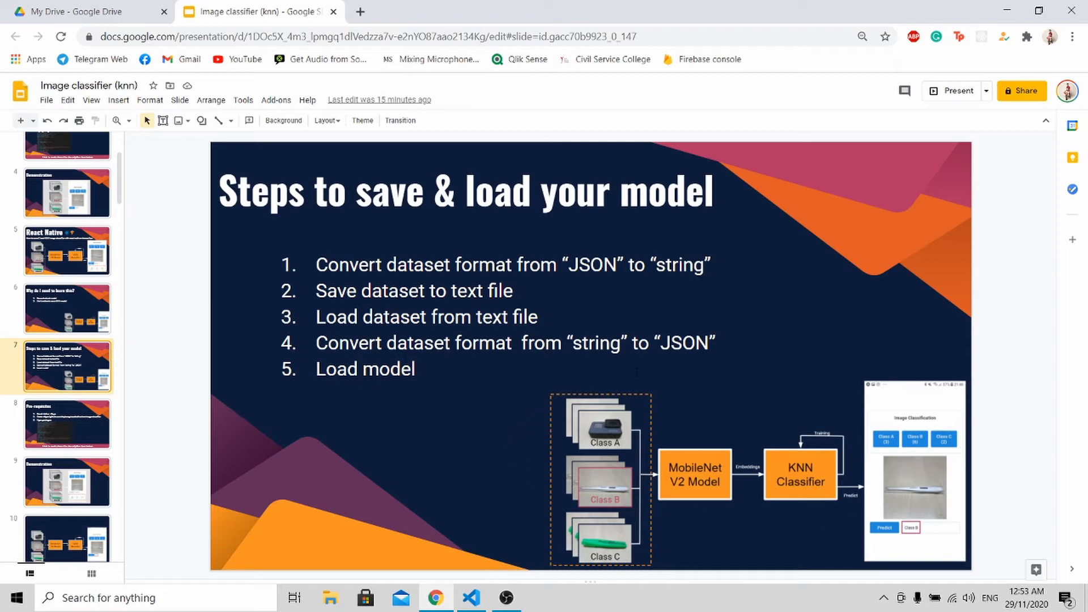
mouse_move(671, 529)
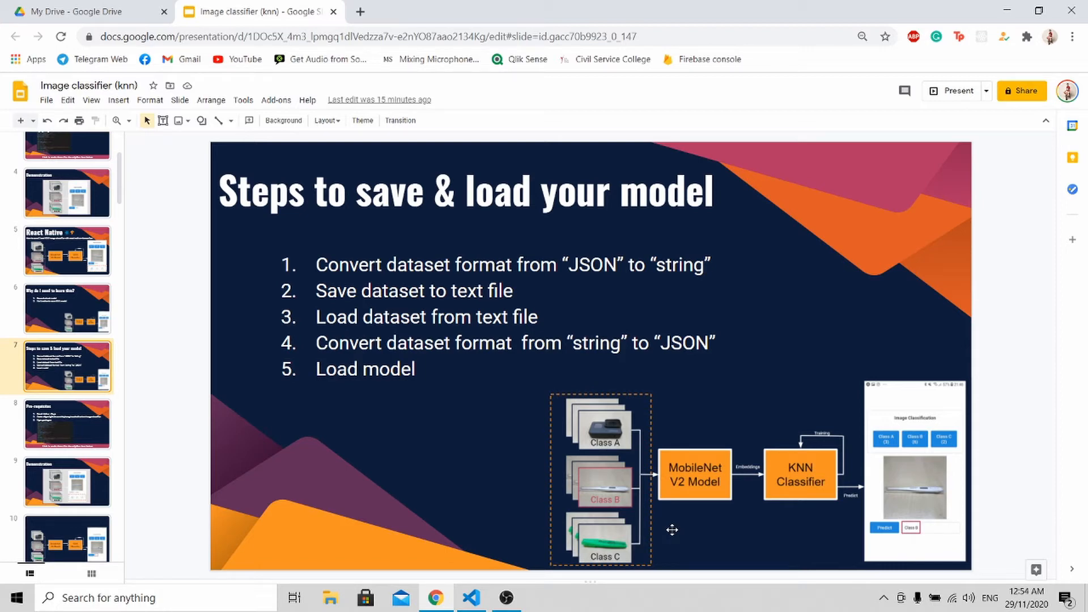
mouse_move(872, 466)
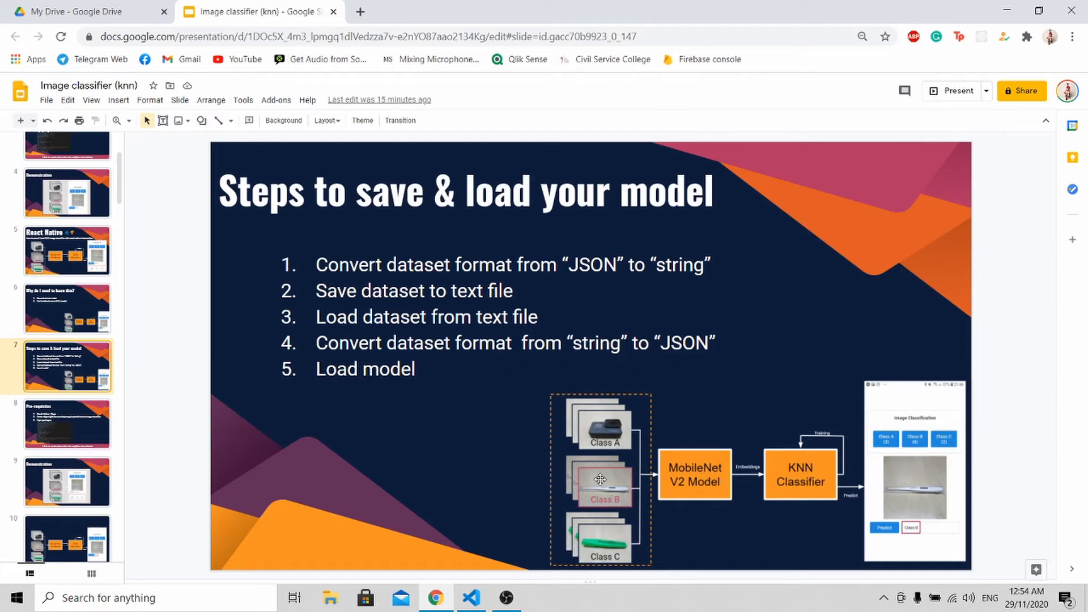
mouse_move(773, 519)
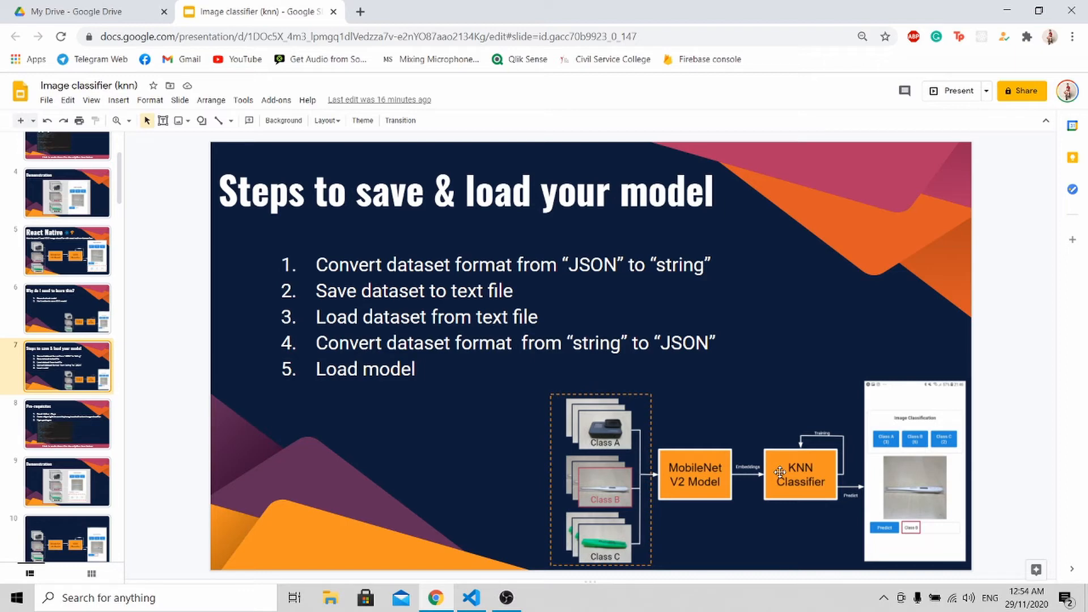
Show slide 8, Pre-requisites: React Native + Expo, code repository and npm packages.
left_click(67, 424)
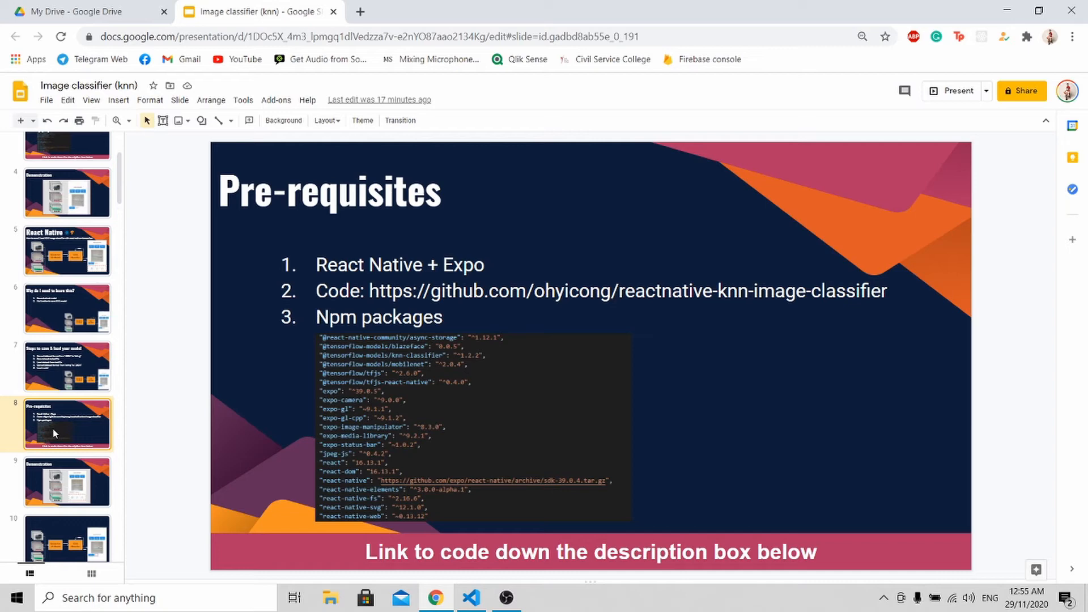
mouse_move(359, 335)
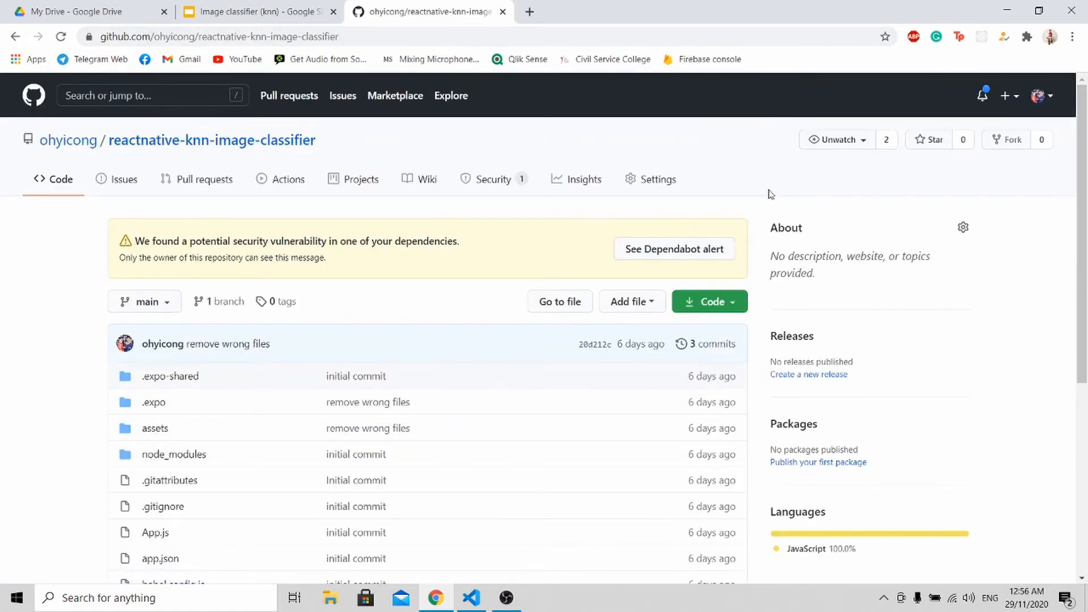
mouse_move(711, 307)
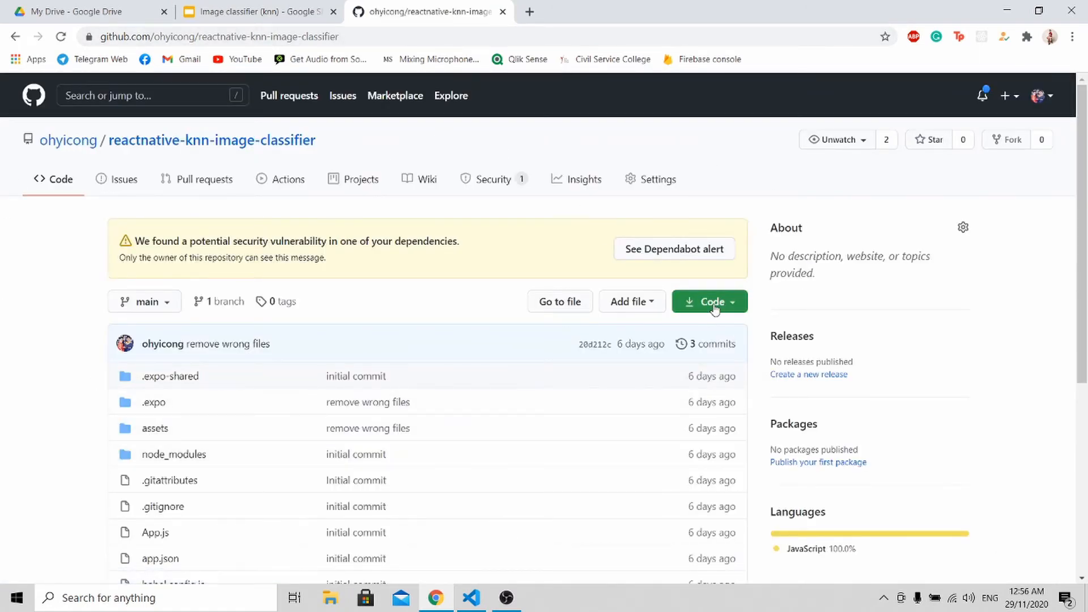
Reveal the Clone URL and Download ZIP options for reactnative-knn-image-classifier.
left_click(702, 302)
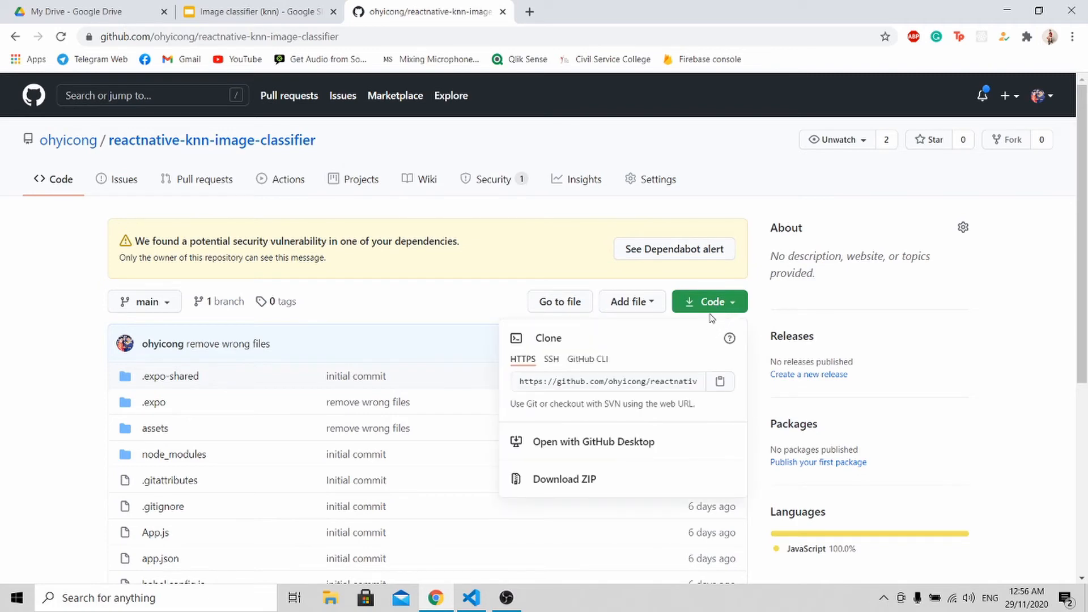
left_click(563, 478)
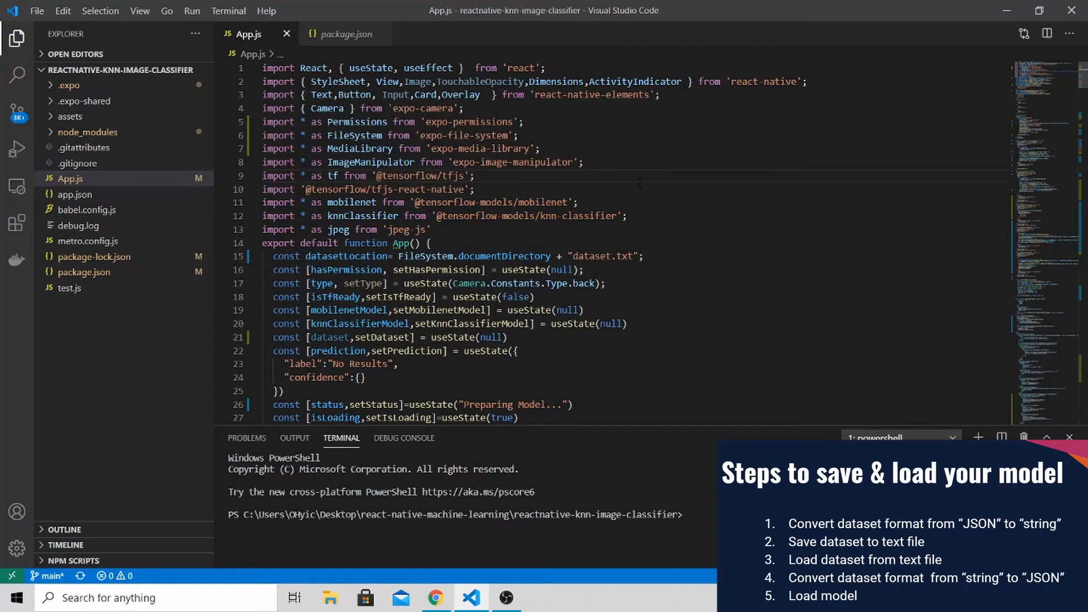
mouse_move(69, 178)
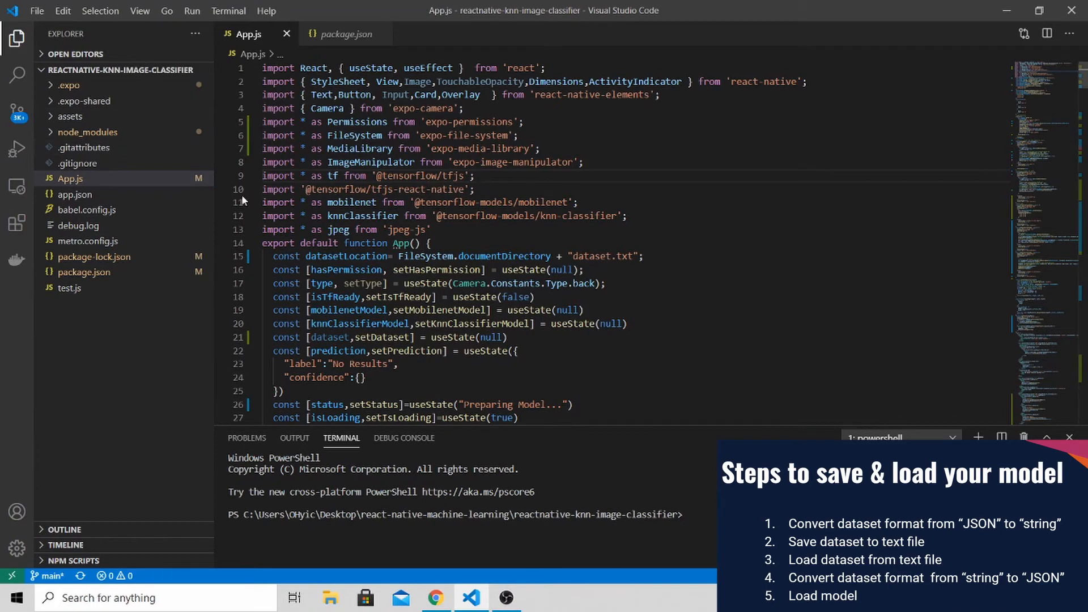
Search App.js for '(part 2)' and point out JSON.parse and tempModel in the load function.
key("ctrl+f")
type("(part 2)")
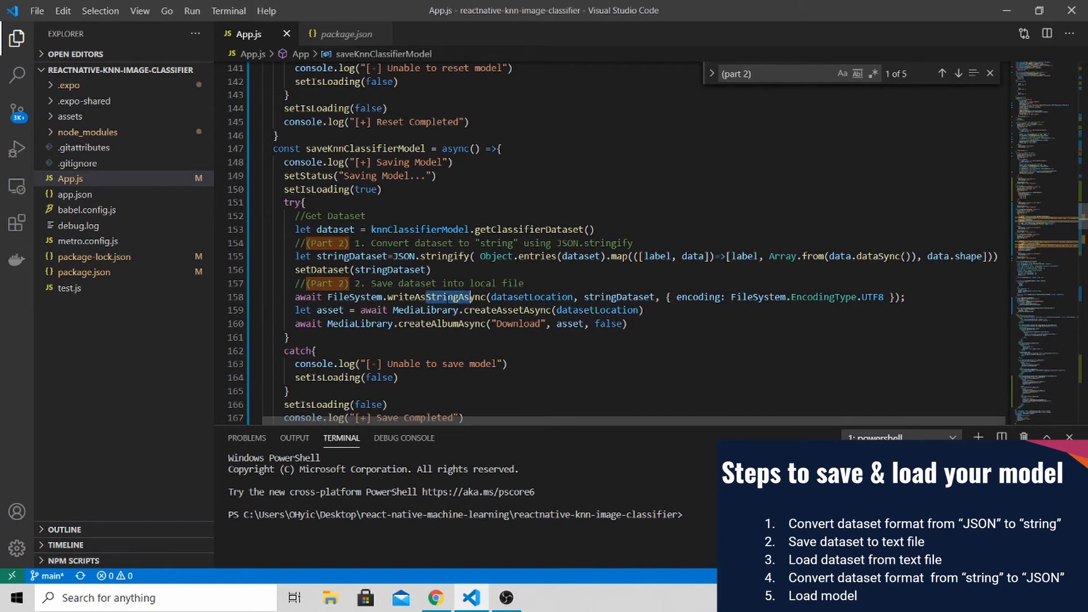
scroll("down", 3)
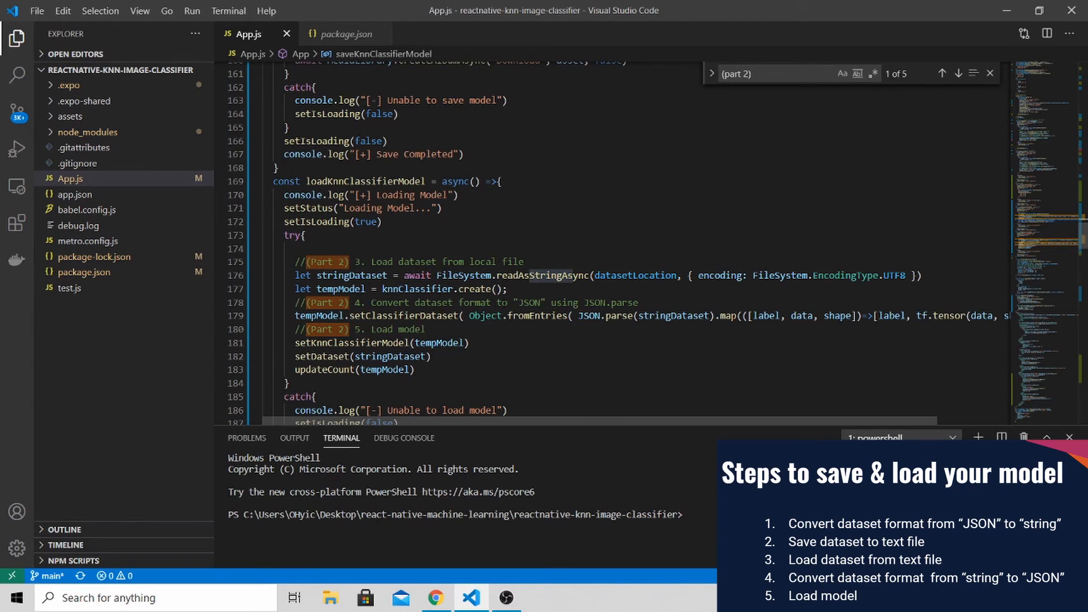
left_click(574, 316)
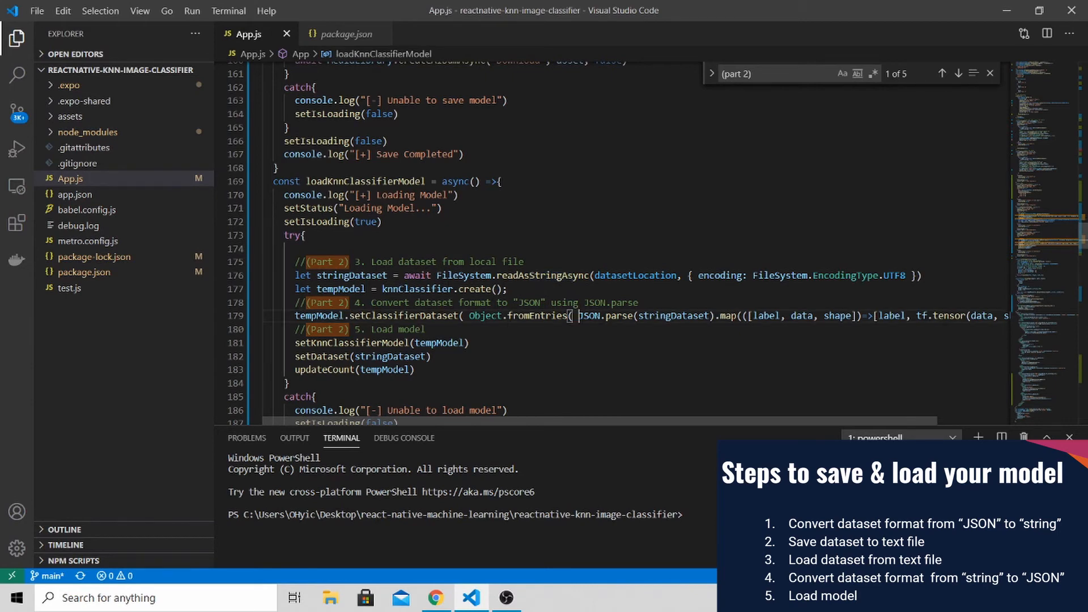
mouse_move(621, 317)
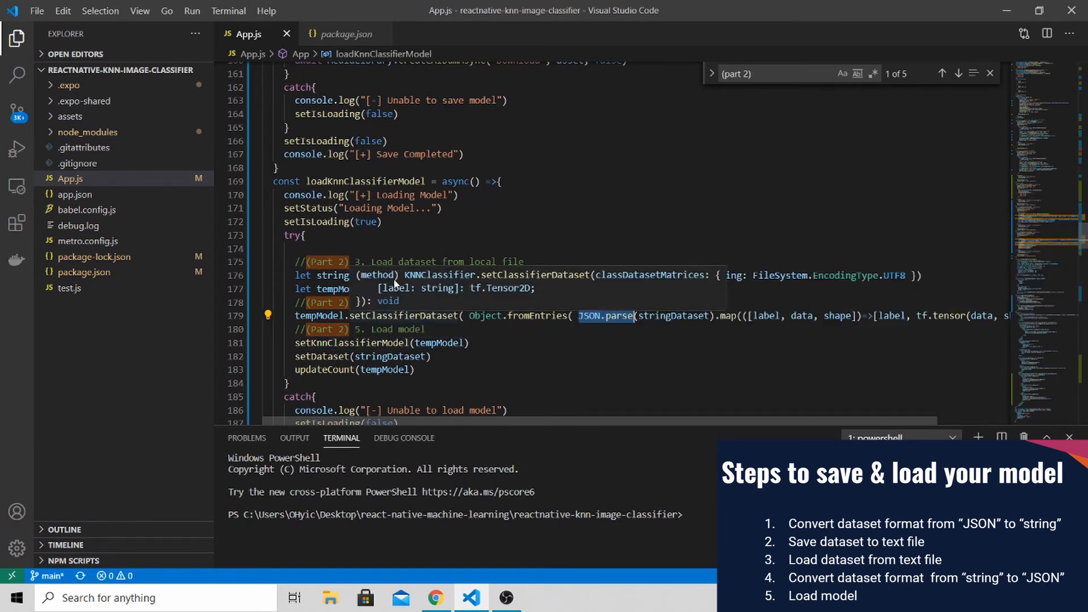
left_click(435, 597)
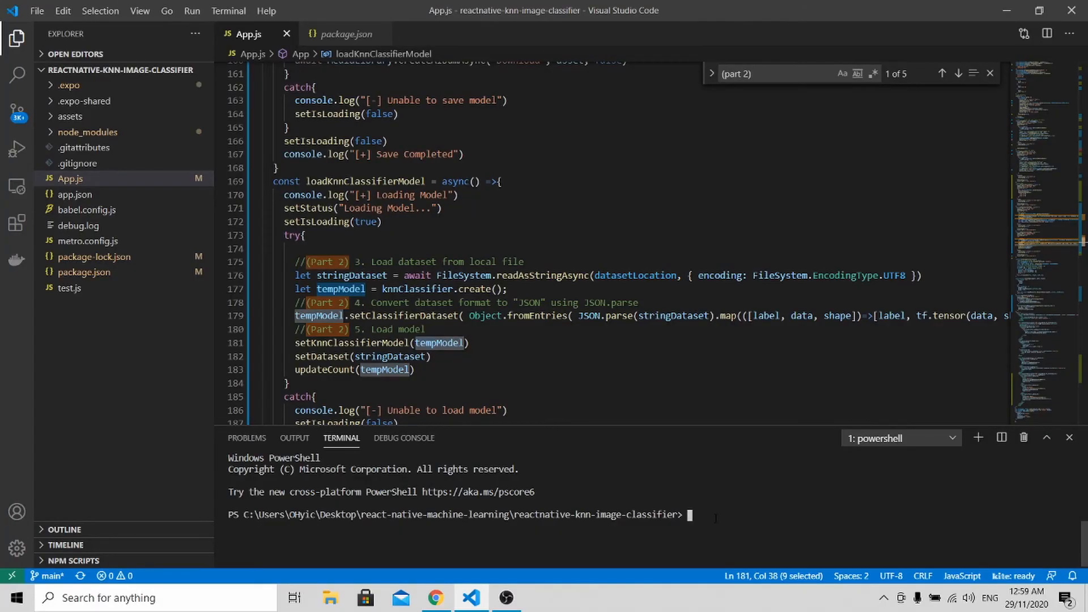
Run npm start in the integrated terminal to launch Expo DevTools.
type("n")
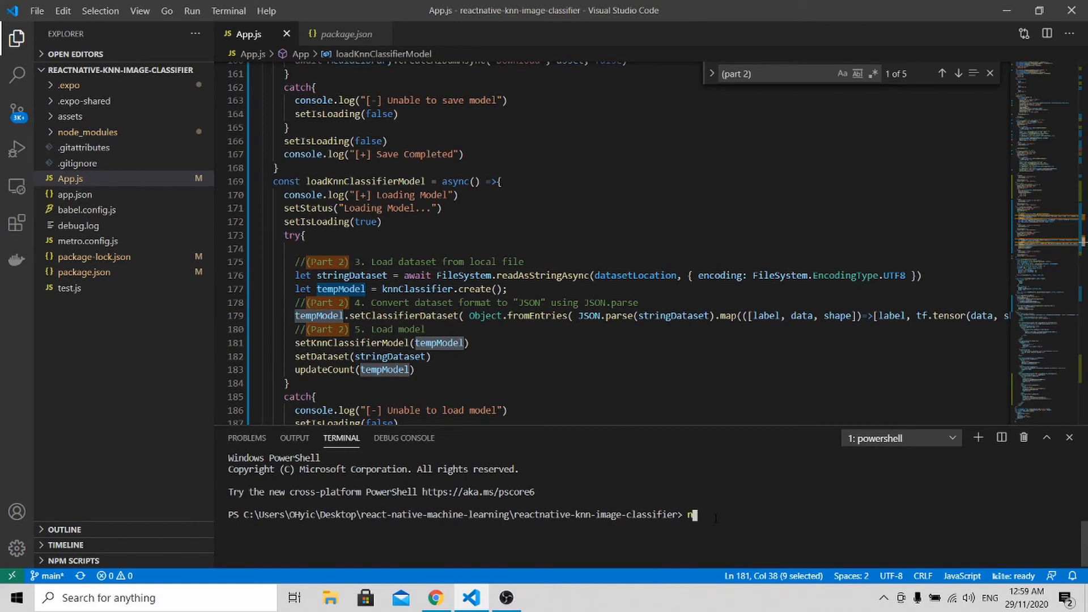
key("Return")
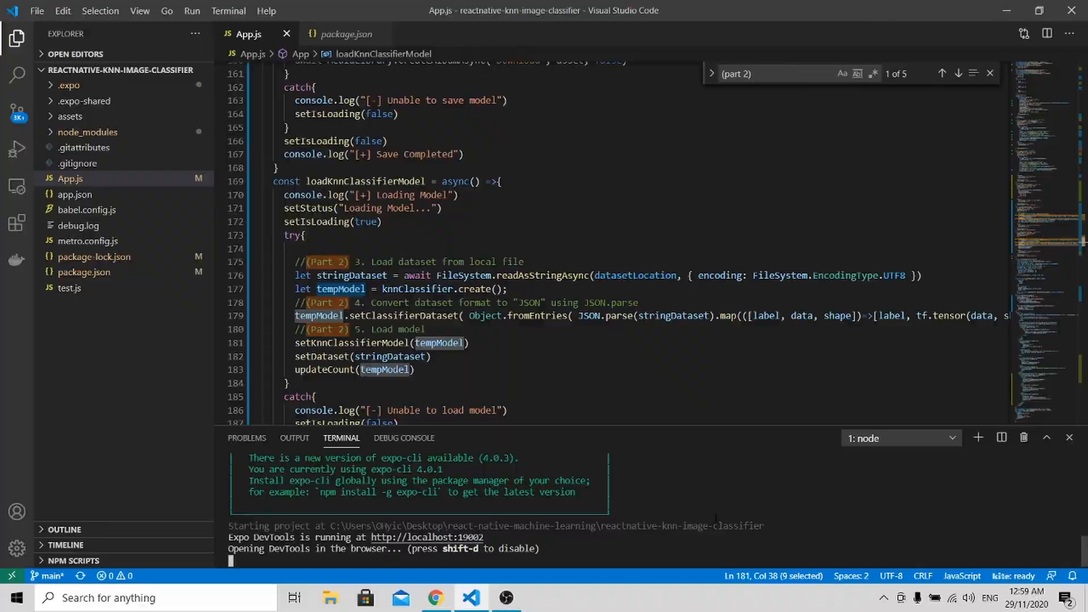
left_click(434, 597)
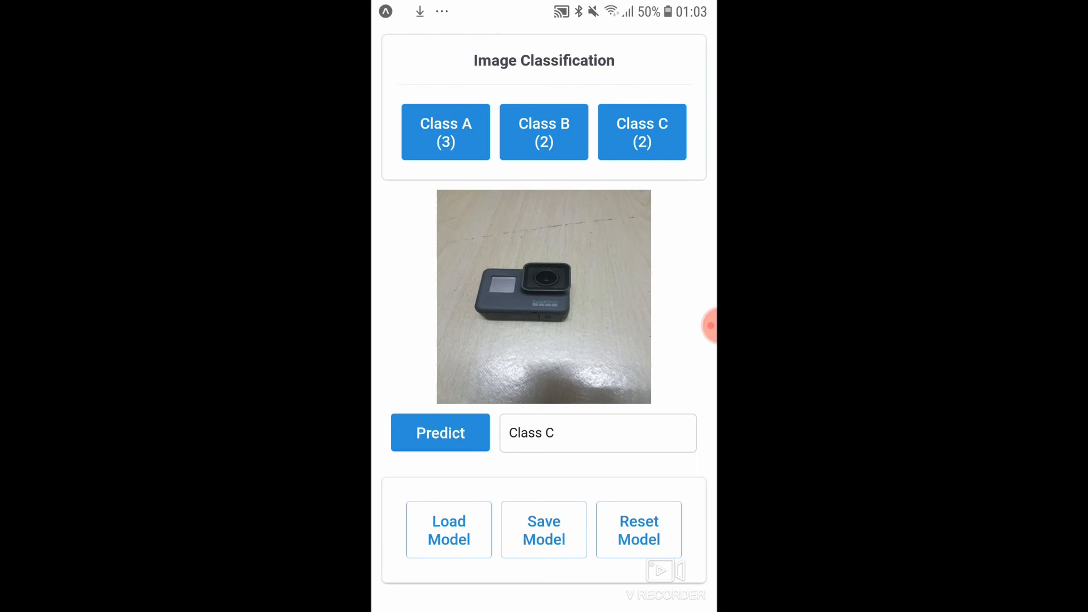
Add the camera, thermometer and highlighter photos as Class A, B and C samples.
left_click(445, 132)
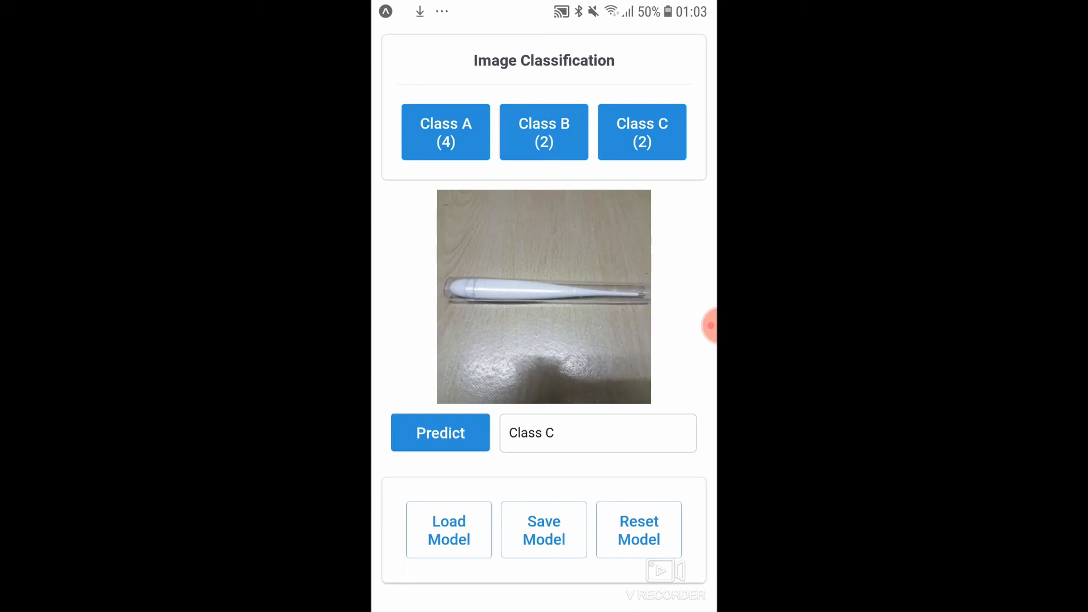
left_click(542, 131)
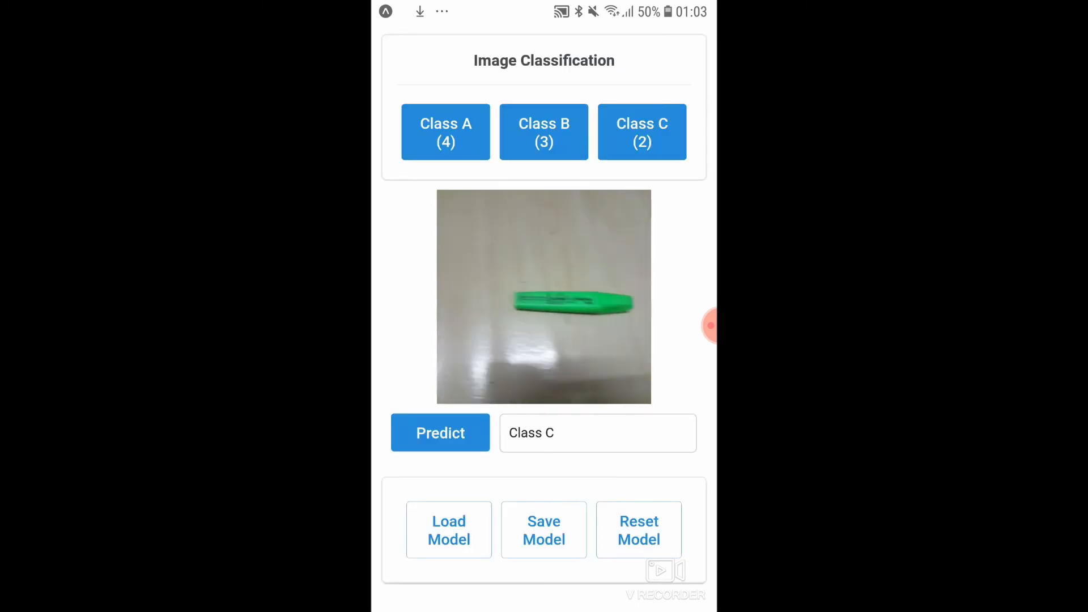
left_click(641, 131)
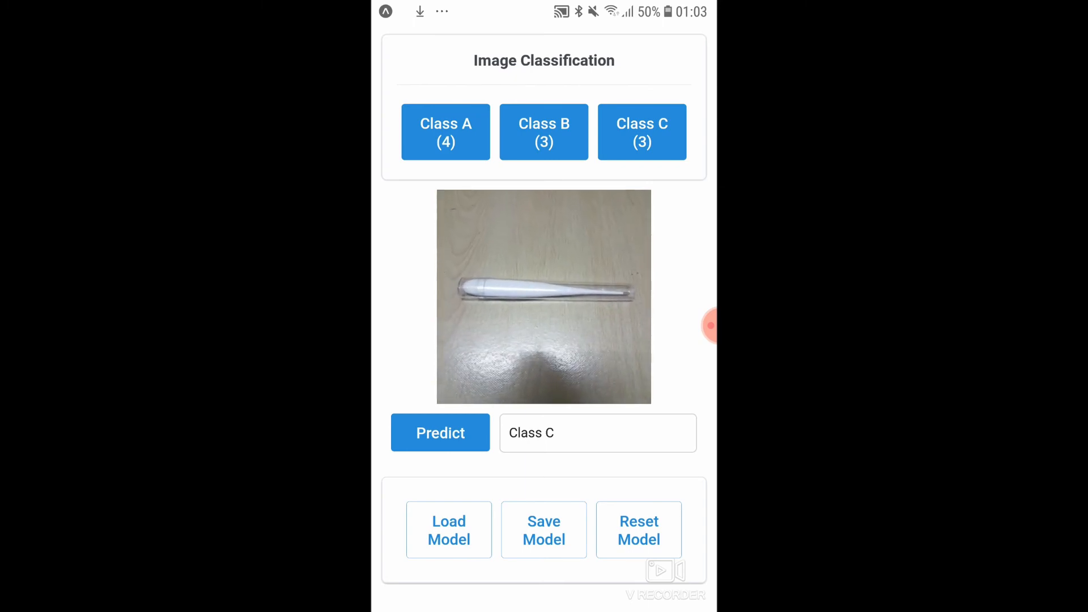
Predict the thermometer as Class B, then predict the camera photo's class.
left_click(440, 432)
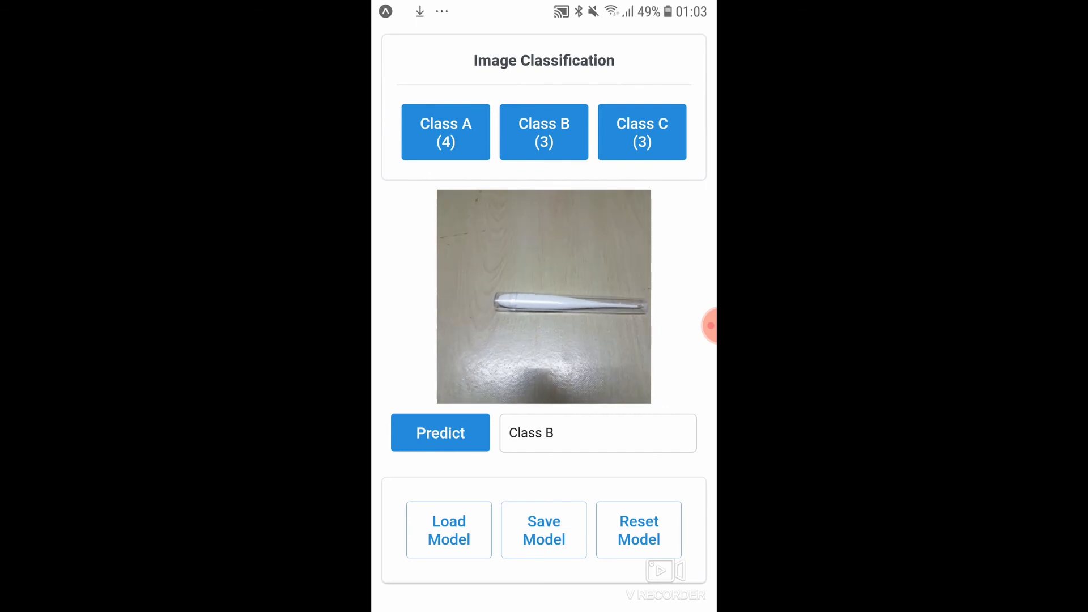
left_click(638, 530)
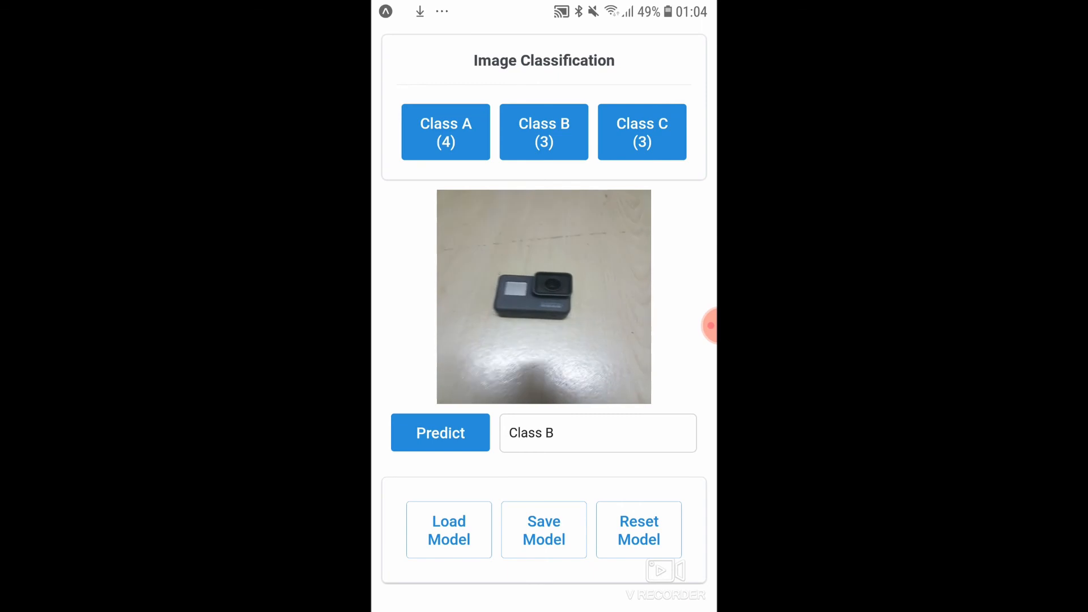
left_click(439, 432)
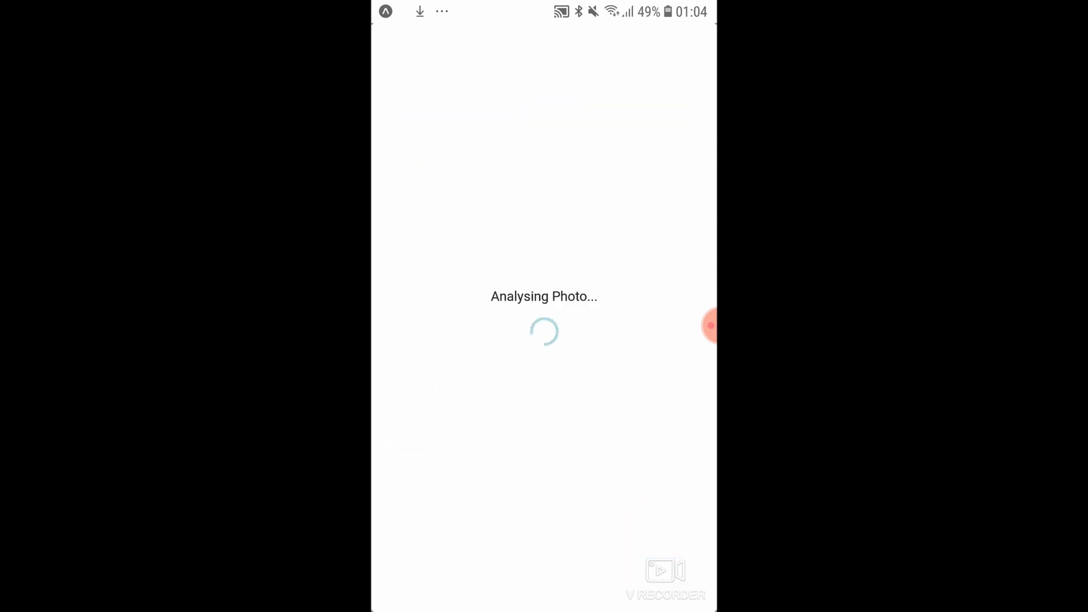